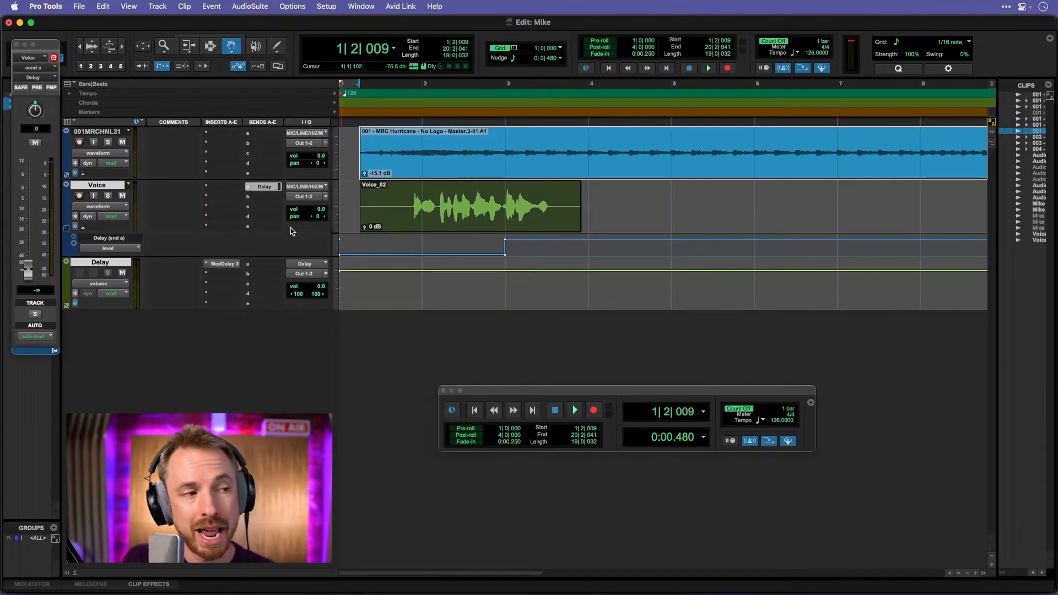
{"action": "mouse_move", "coordinate": [193, 208]}
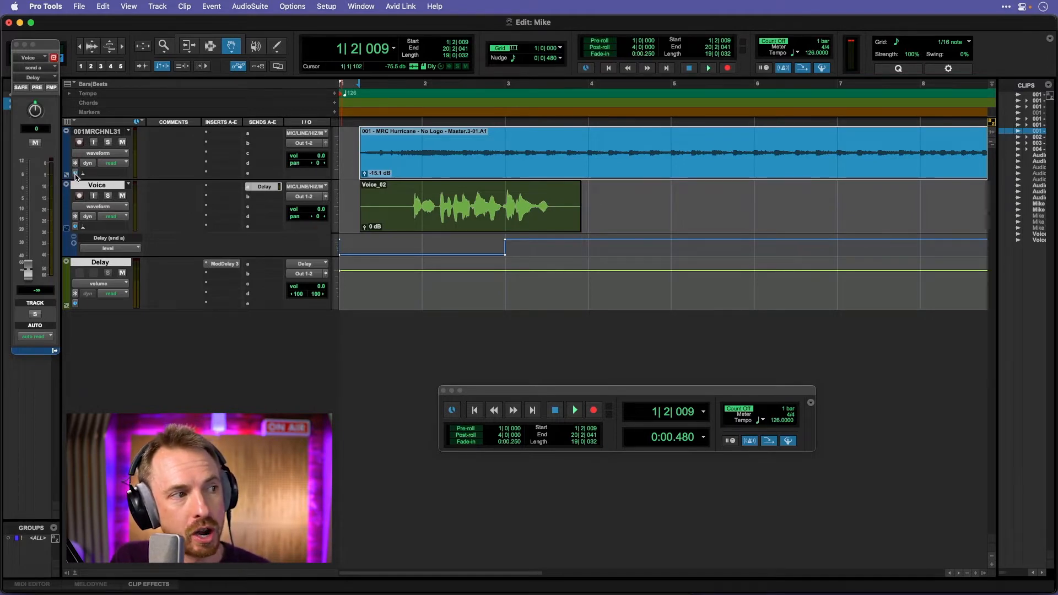
Bring up the Elastic Audio algorithm menu on the 001MRCHNL31 music track.
{"action": "left_click", "coordinate": [75, 175]}
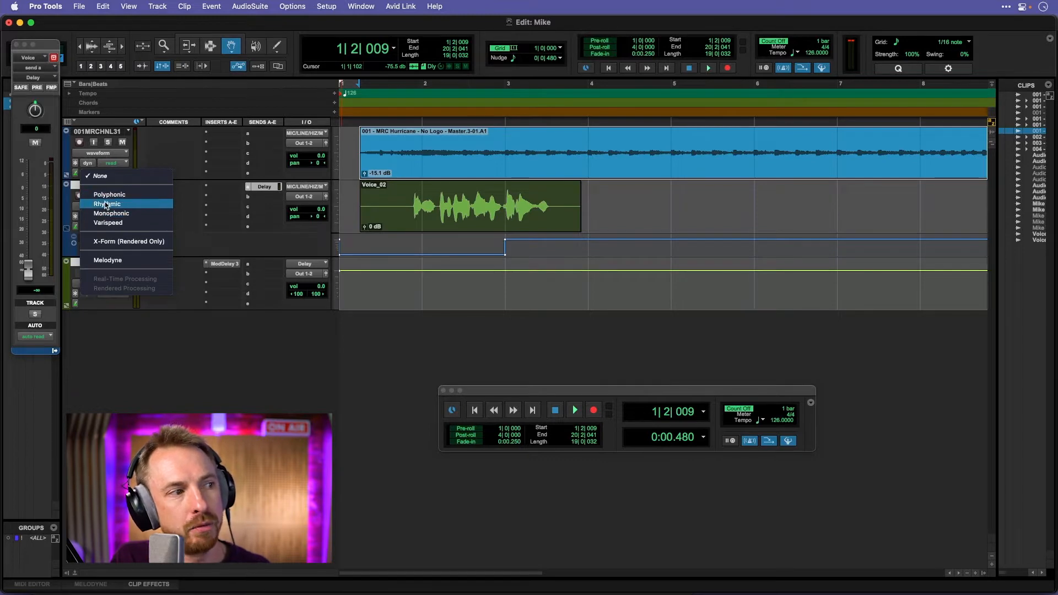
{"action": "mouse_move", "coordinate": [110, 214]}
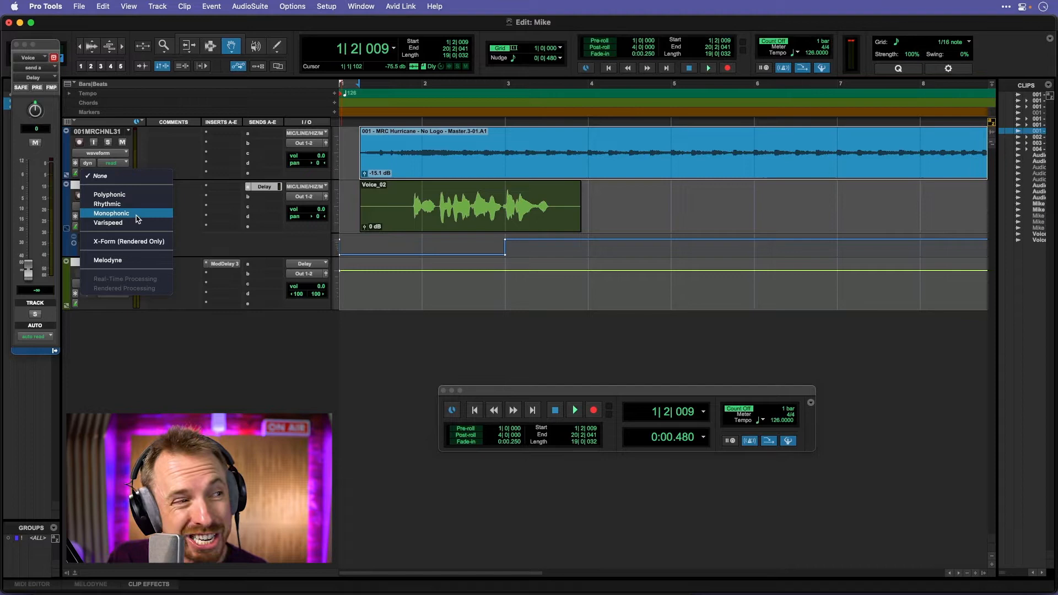
{"action": "mouse_move", "coordinate": [132, 223]}
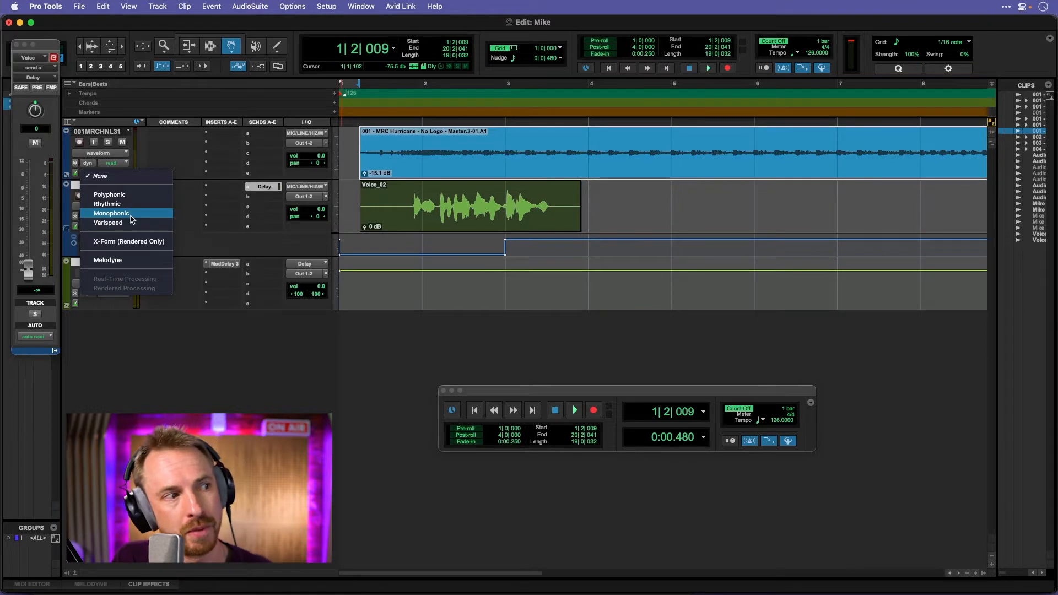
Set both the music track and the Voice track to the Monophonic algorithm.
{"action": "left_click", "coordinate": [110, 213]}
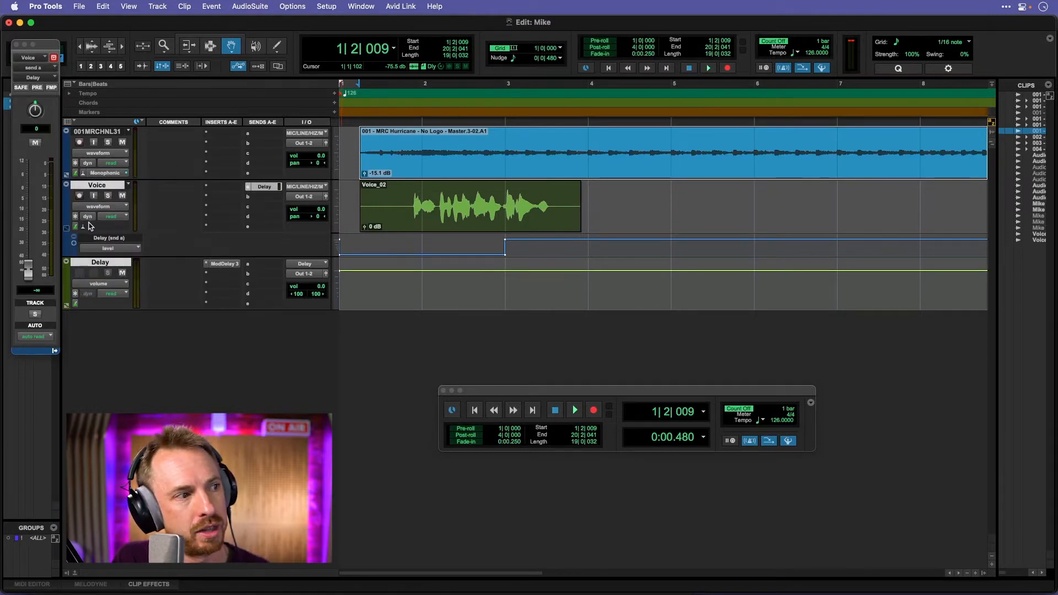
{"action": "left_click", "coordinate": [75, 226]}
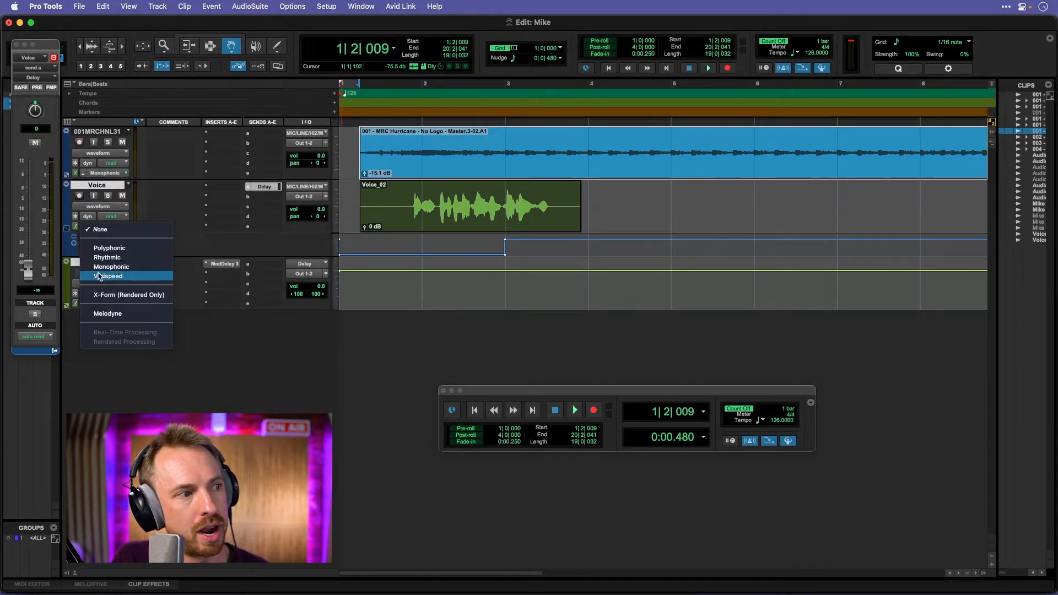
{"action": "left_click", "coordinate": [111, 267]}
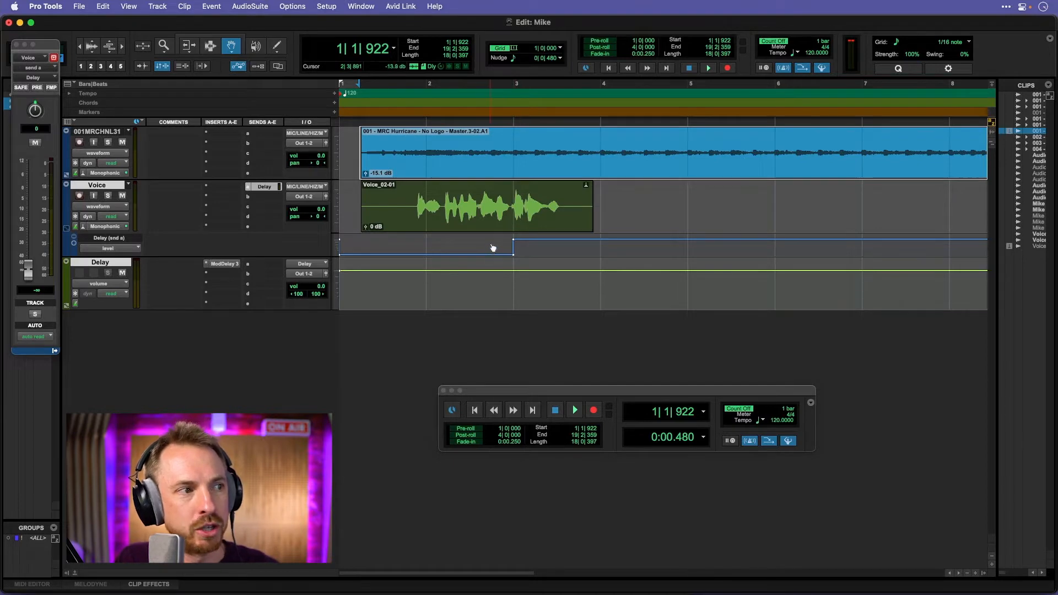
Begin a new tempo entry in the tempo ruler for 135 BPM.
{"action": "left_click", "coordinate": [574, 410]}
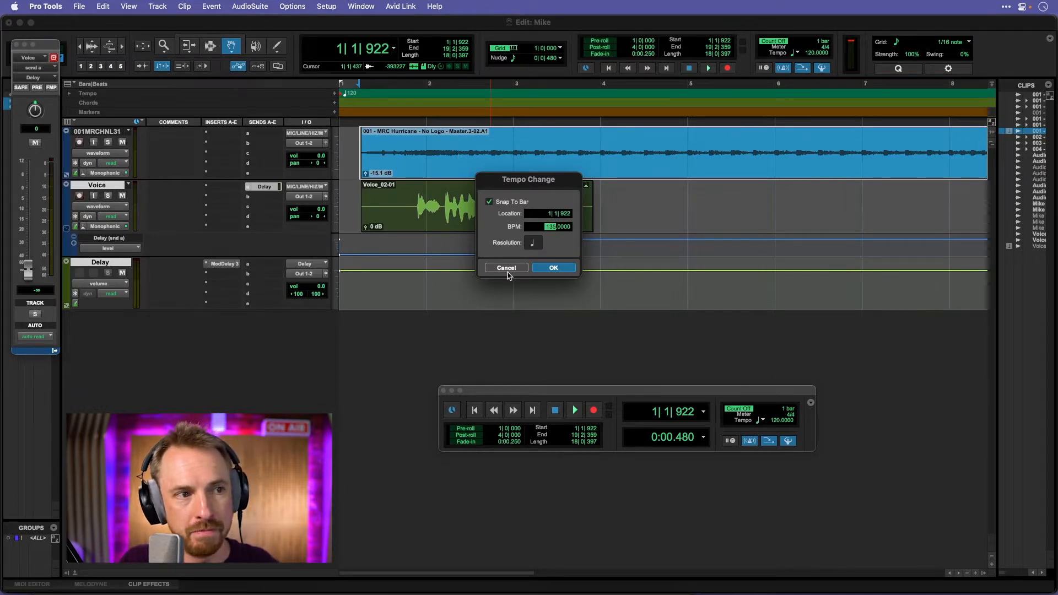
Confirm the 135 BPM tempo change so the beat and vocal clips shorten.
{"action": "left_click", "coordinate": [553, 267]}
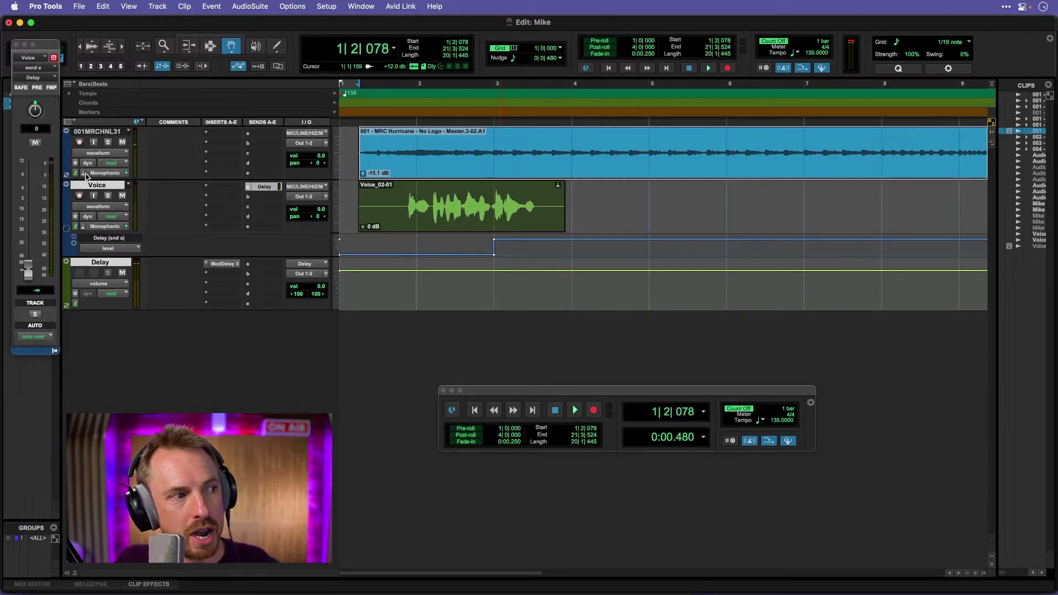
{"action": "left_click", "coordinate": [103, 172]}
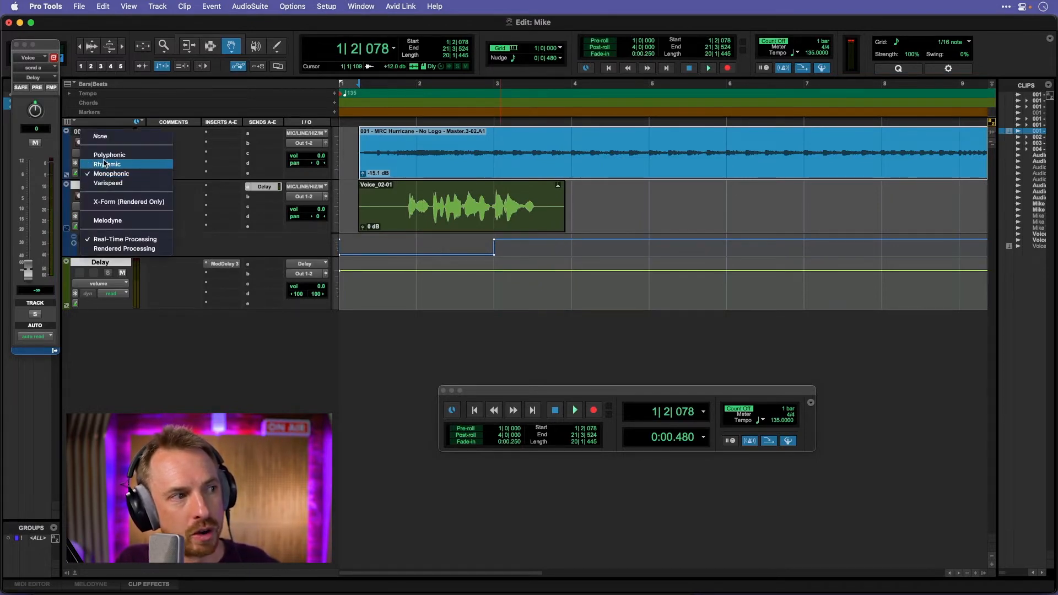
Set the music track's algorithm to Polyphonic.
{"action": "left_click", "coordinate": [109, 155]}
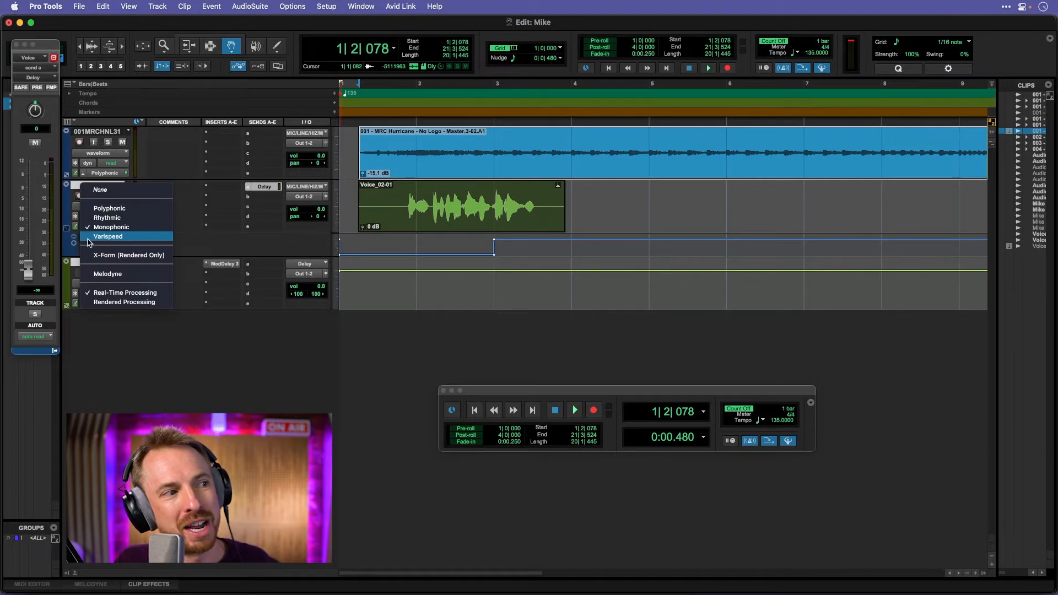
Set the Voice track to Varispeed and change the session tempo to 158 BPM.
{"action": "left_click", "coordinate": [108, 236]}
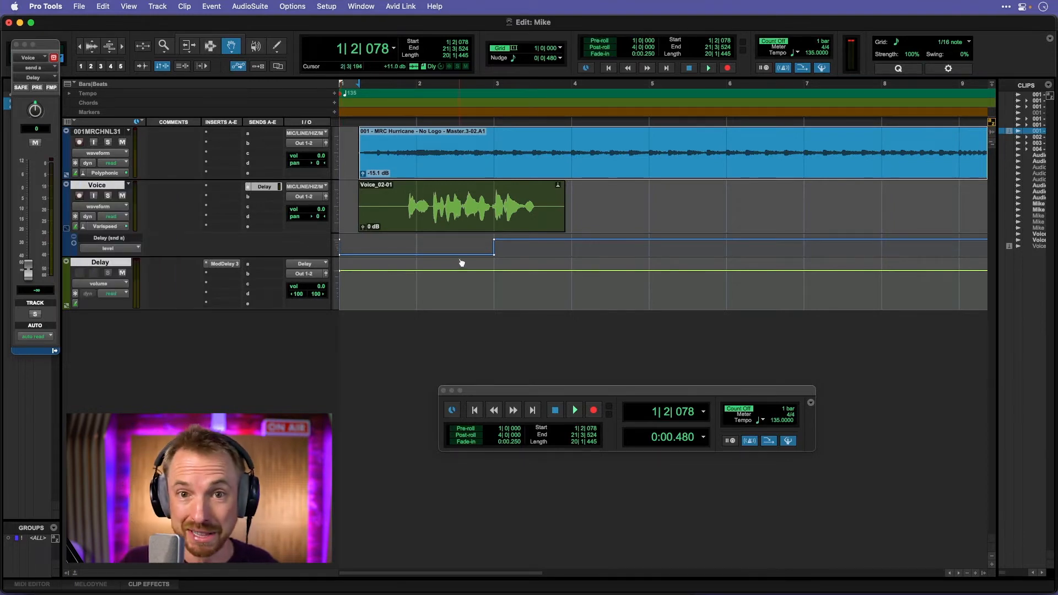
{"action": "left_click", "coordinate": [574, 409]}
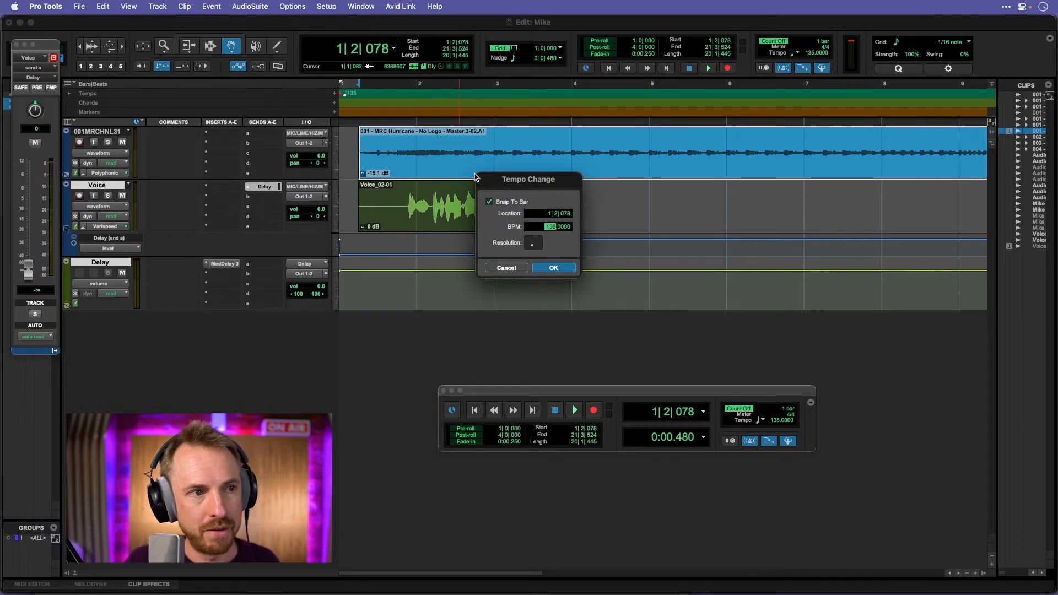
{"action": "left_click", "coordinate": [553, 267]}
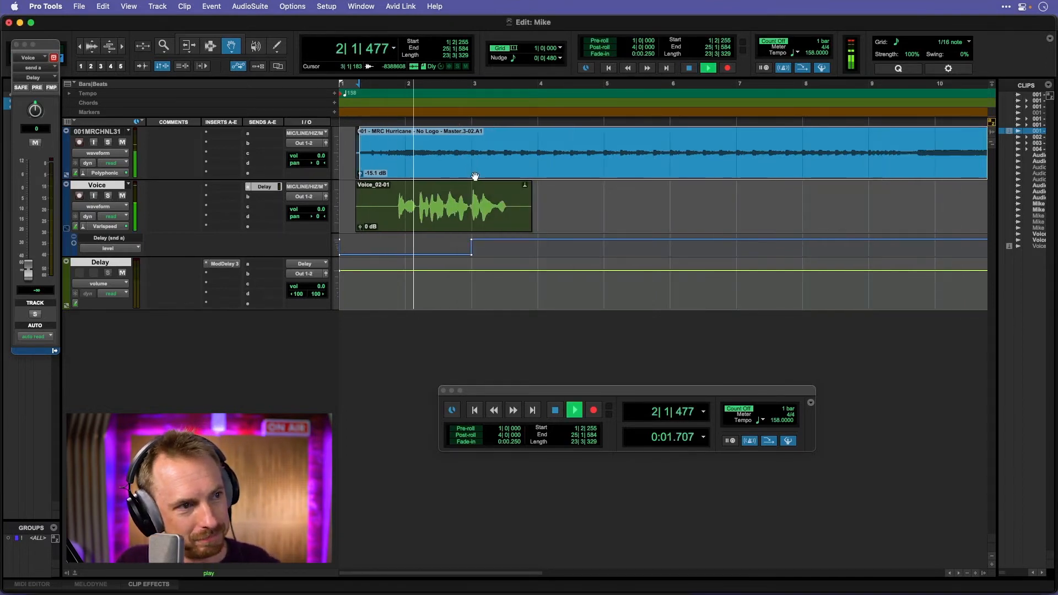